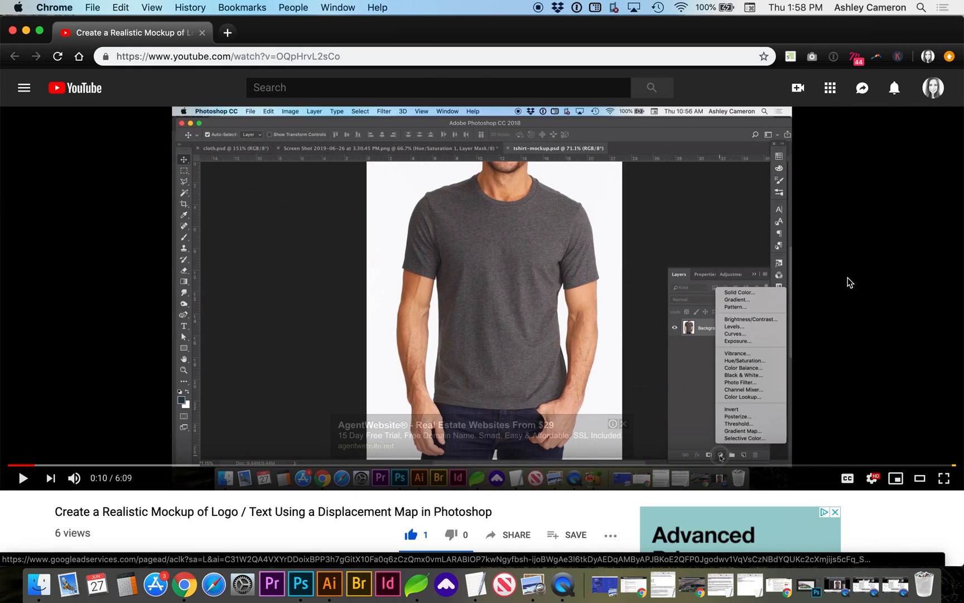
# Step: Scroll below the Photoshop displacement map tutorial player to show its title and description
pyautogui.scroll(-3)
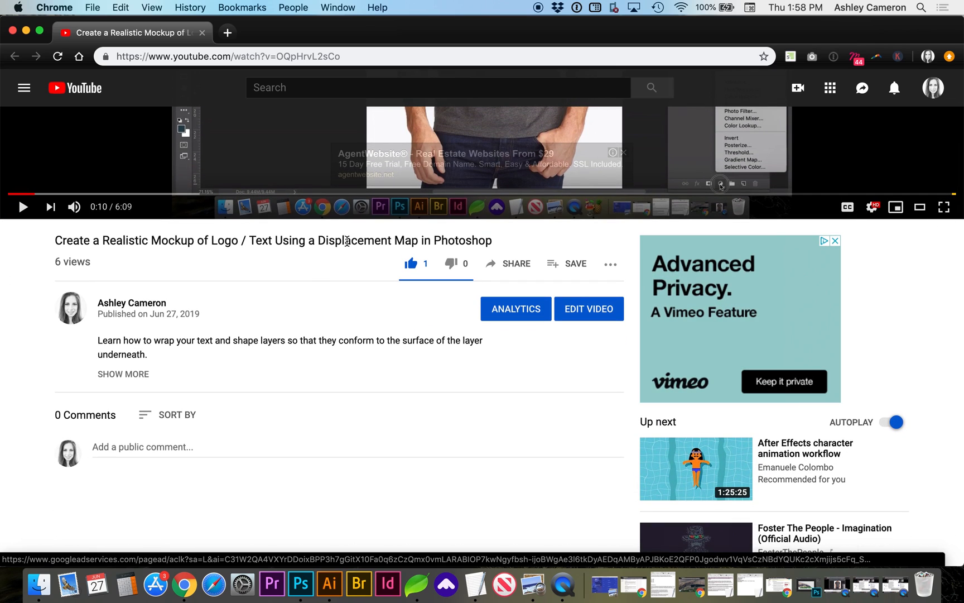
pyautogui.moveTo(515, 277)
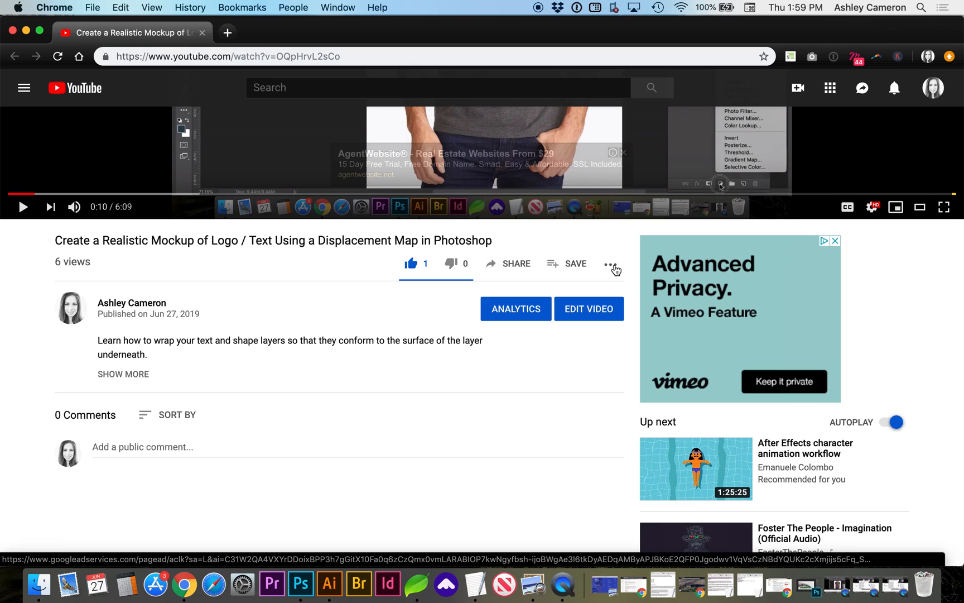
# Step: Open the video's transcript panel and hide its timestamps via the transcript options
pyautogui.click(611, 264)
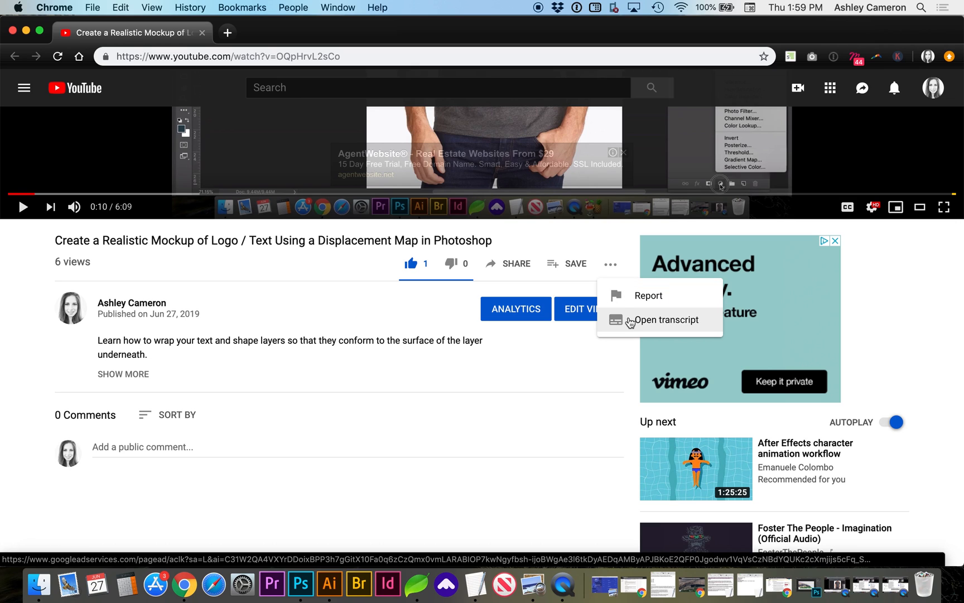
pyautogui.click(665, 319)
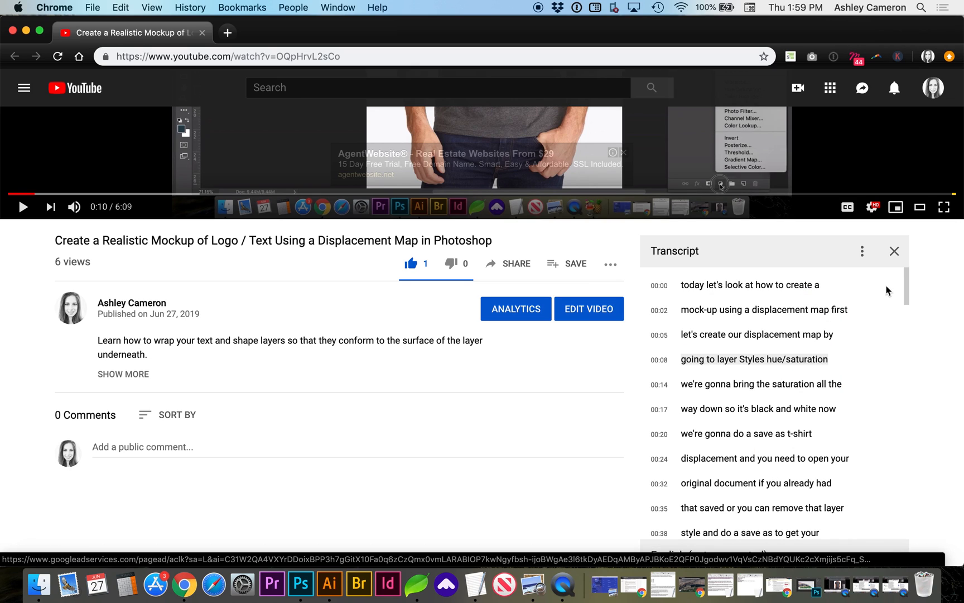
pyautogui.moveTo(795, 252)
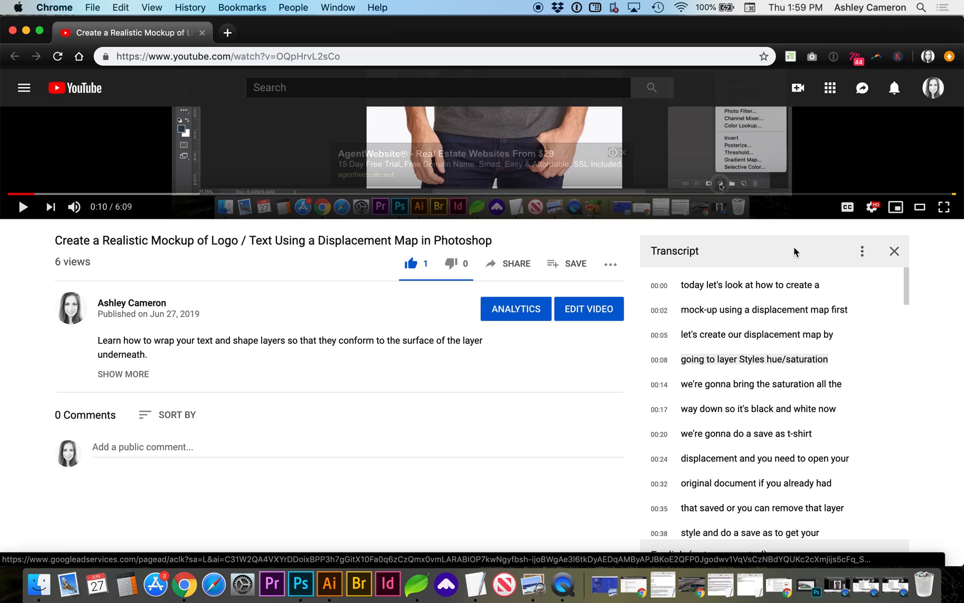
pyautogui.moveTo(863, 257)
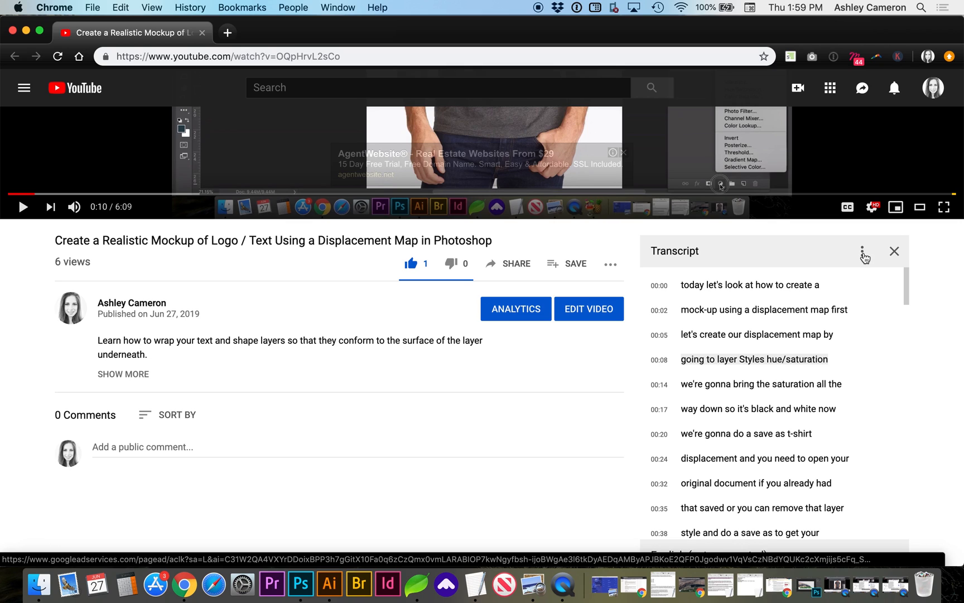
pyautogui.click(863, 251)
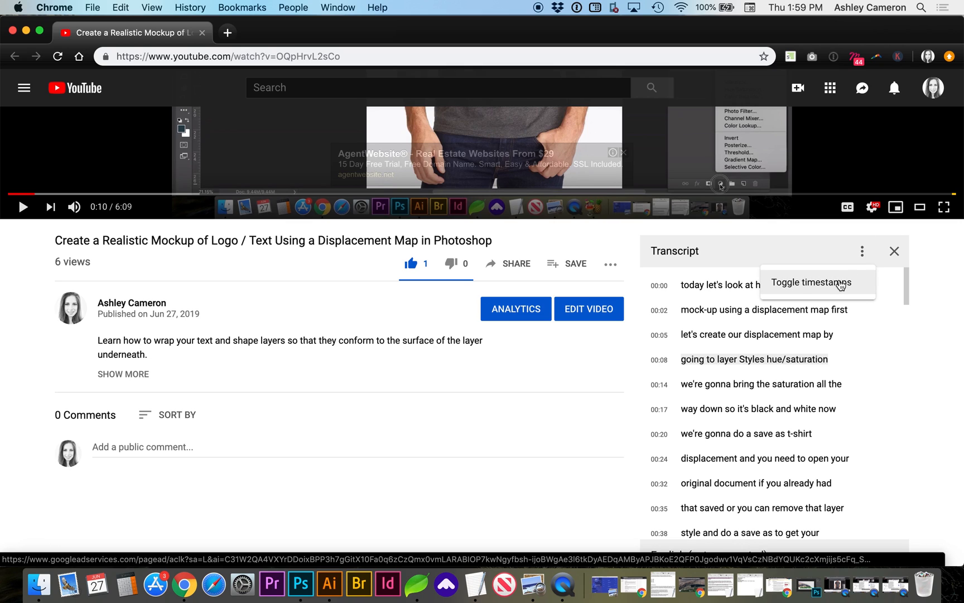
pyautogui.click(810, 282)
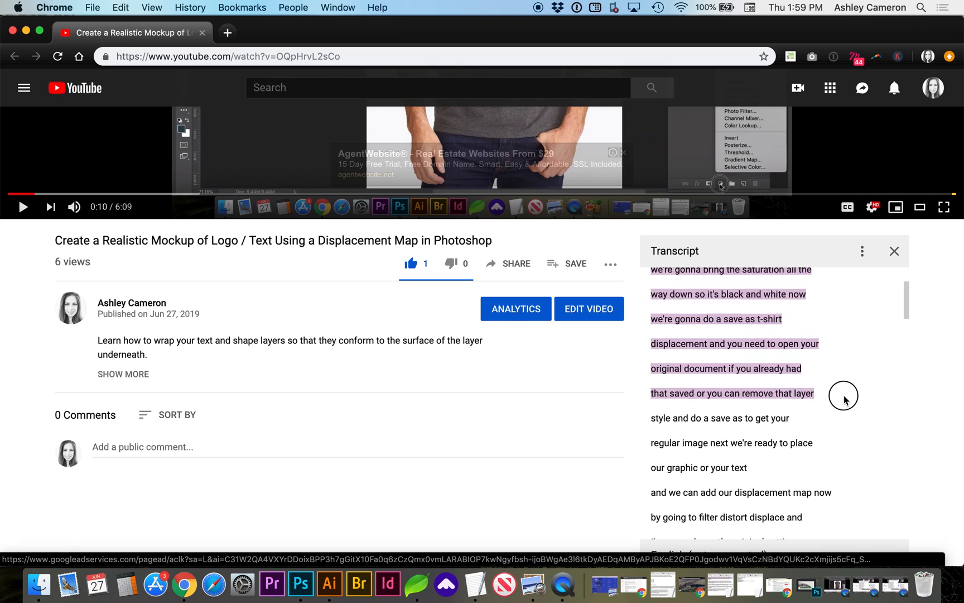
# Step: Select the full transcript to its end, copy it, and bring up a blank TextEdit document
pyautogui.scroll(-3)
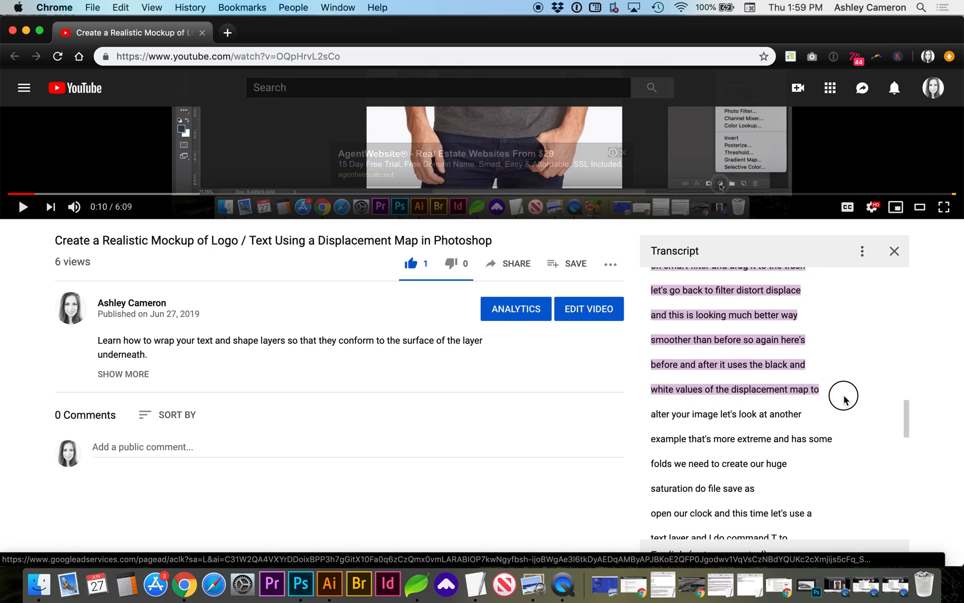
pyautogui.scroll(-3)
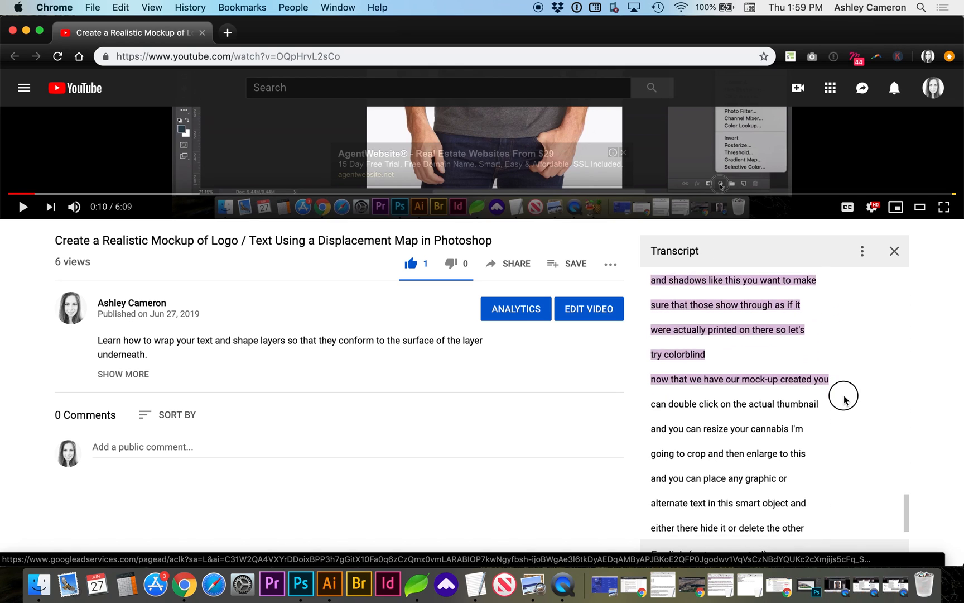
pyautogui.scroll(-3)
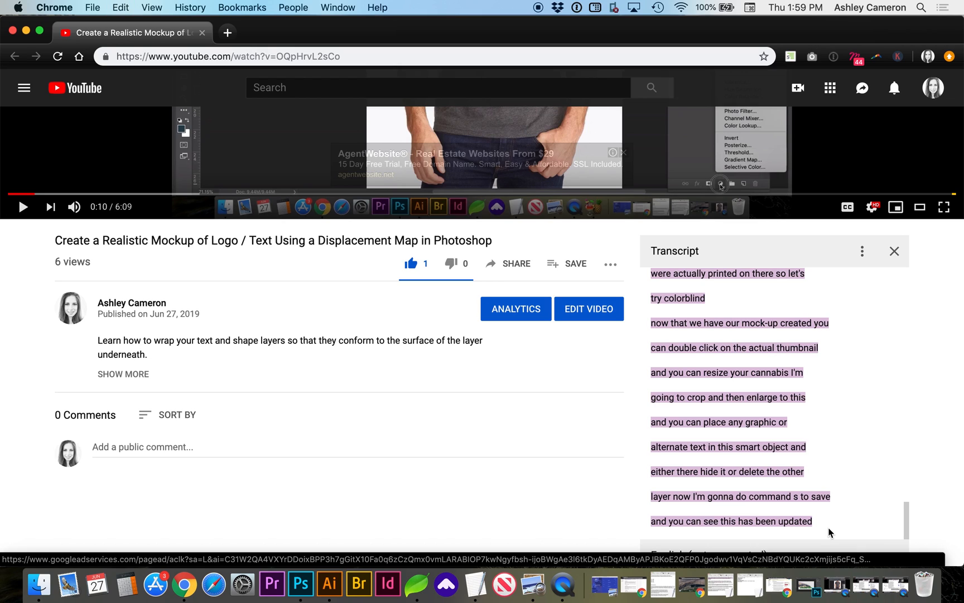
pyautogui.moveTo(474, 584)
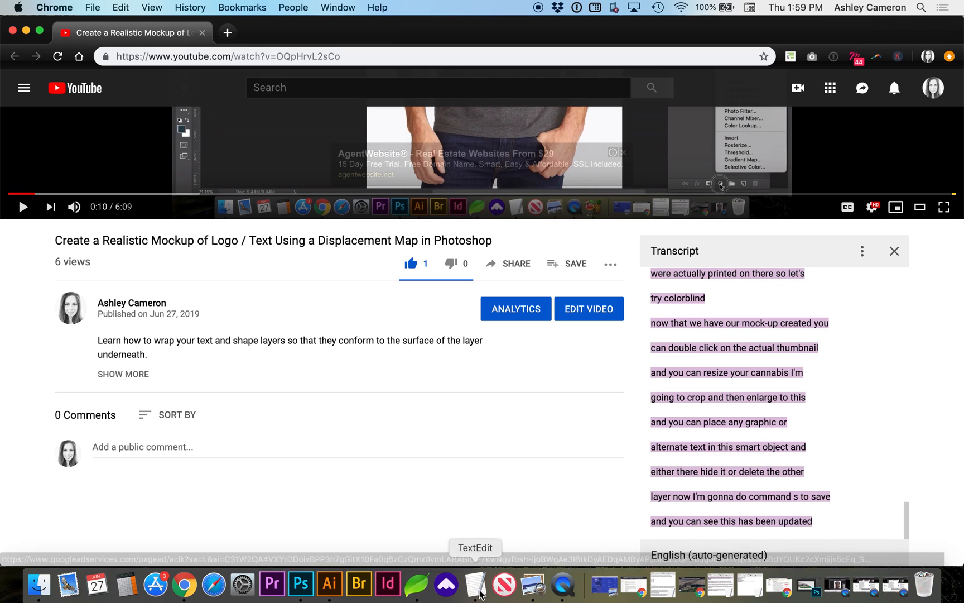
pyautogui.click(474, 583)
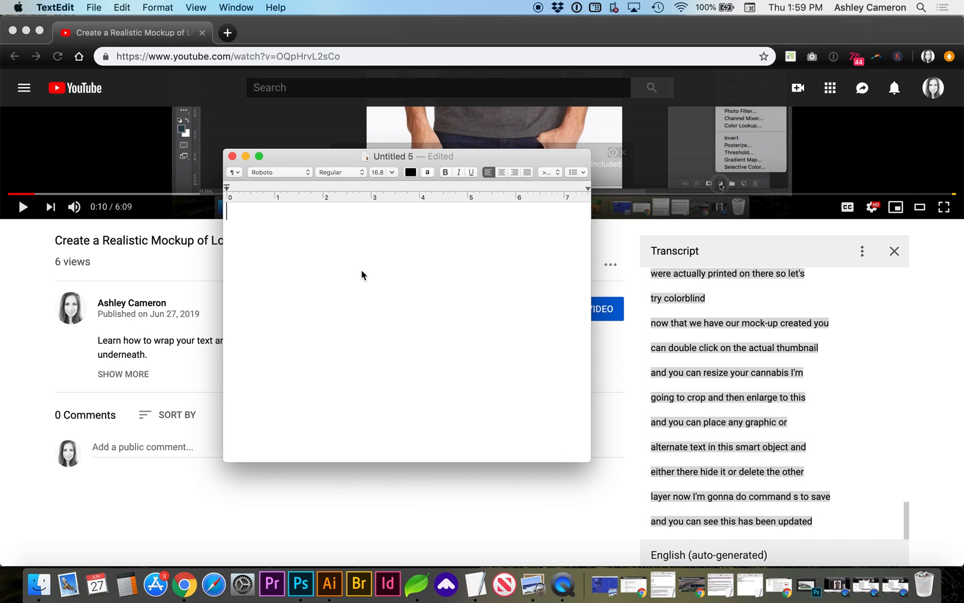